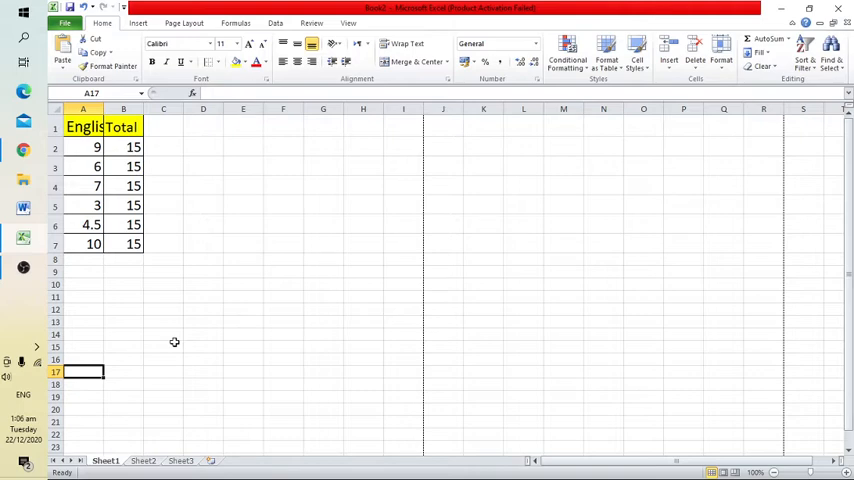
mouse_move(68, 244)
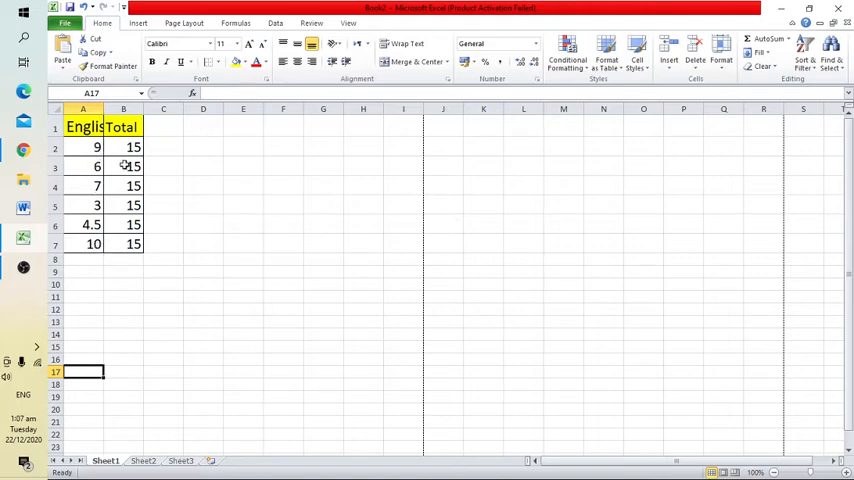
Step: Enter the heading 'Percentage' in cell C1 next to the Total heading
left_click(124, 108)
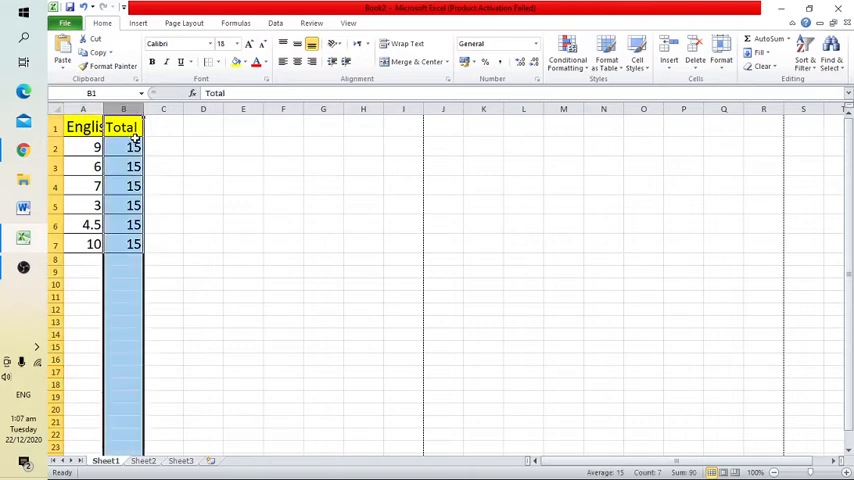
left_click(84, 258)
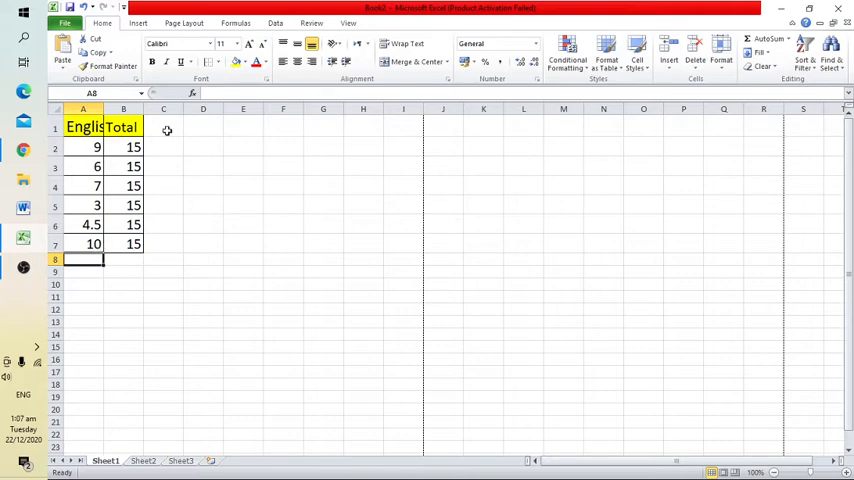
left_click(164, 128)
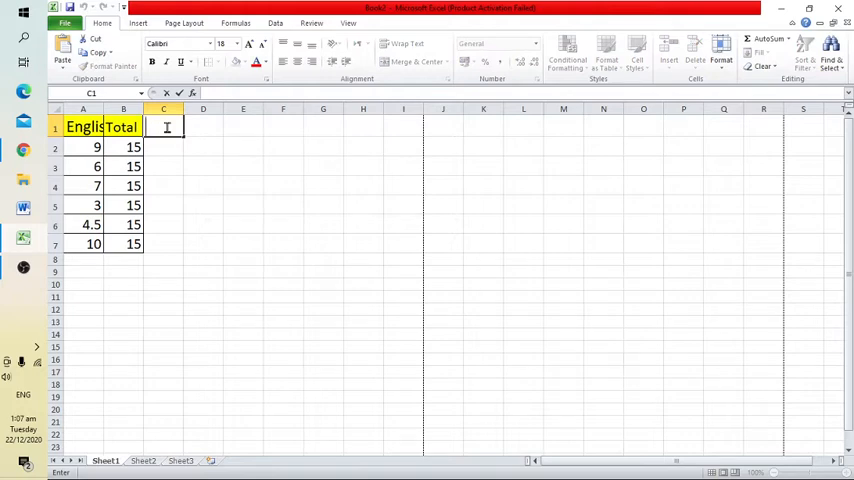
type("Pe")
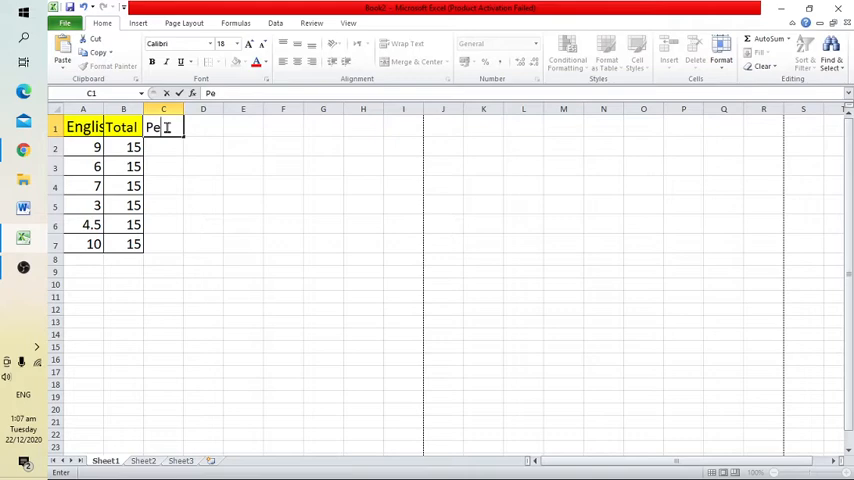
type("rcentage")
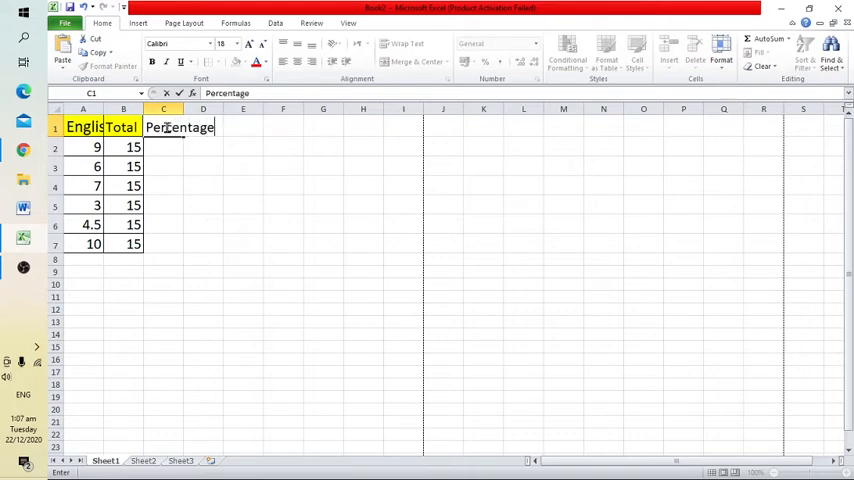
key("Return")
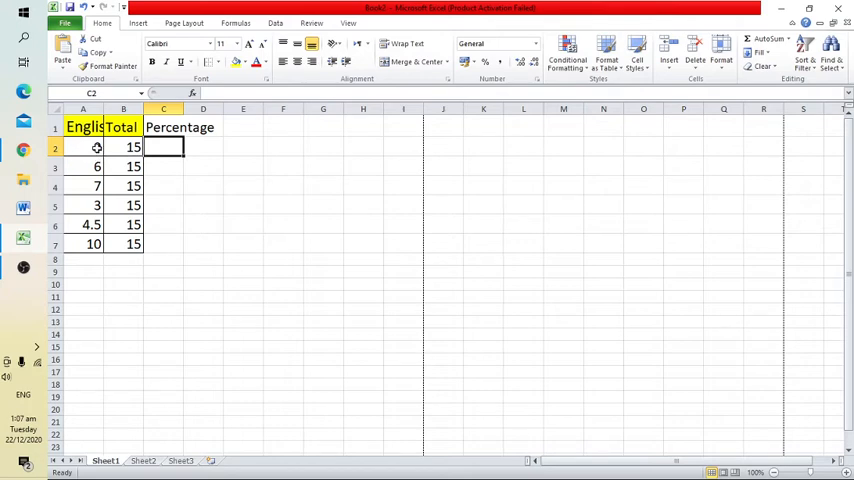
mouse_move(96, 148)
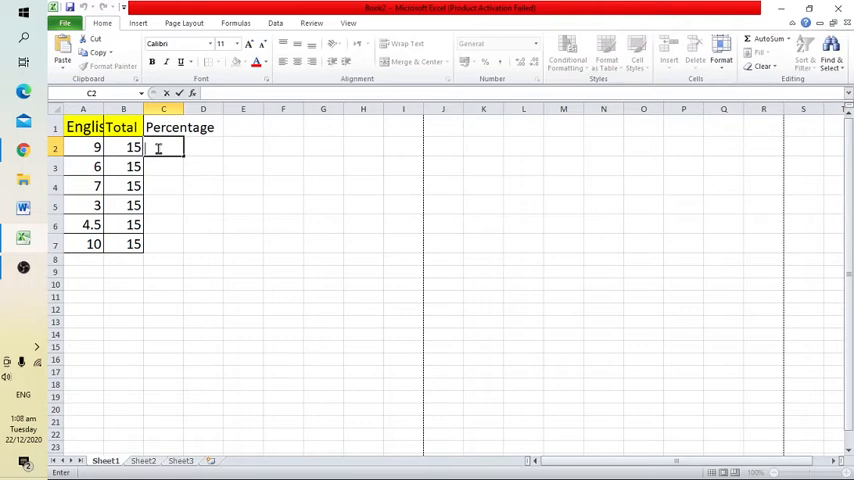
Step: Build the formula =A2/B2*100 in C2, giving 60 for the first row
type("=")
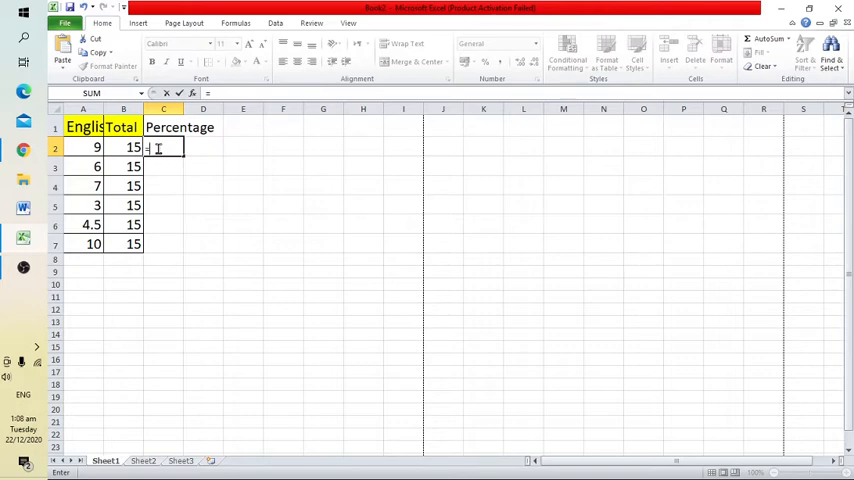
left_click(84, 148)
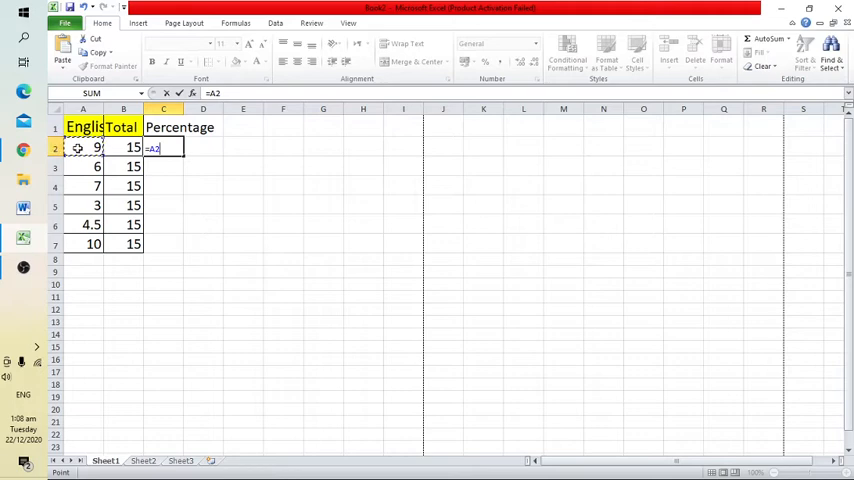
mouse_move(200, 400)
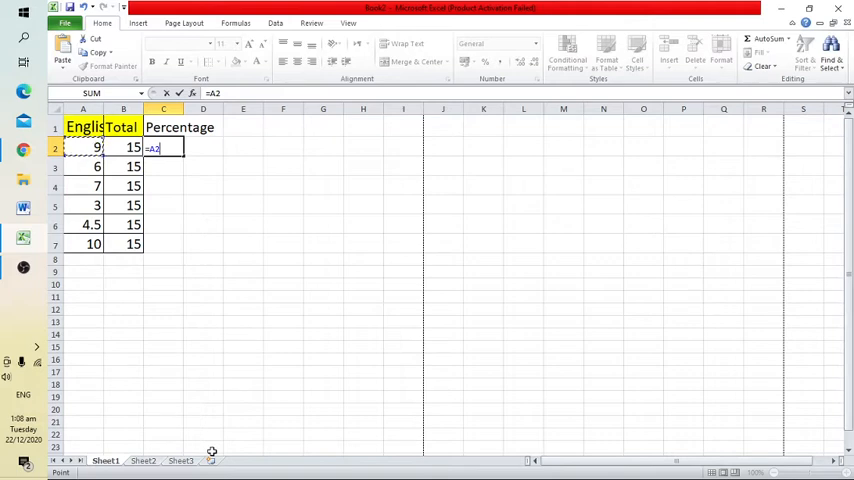
type("/")
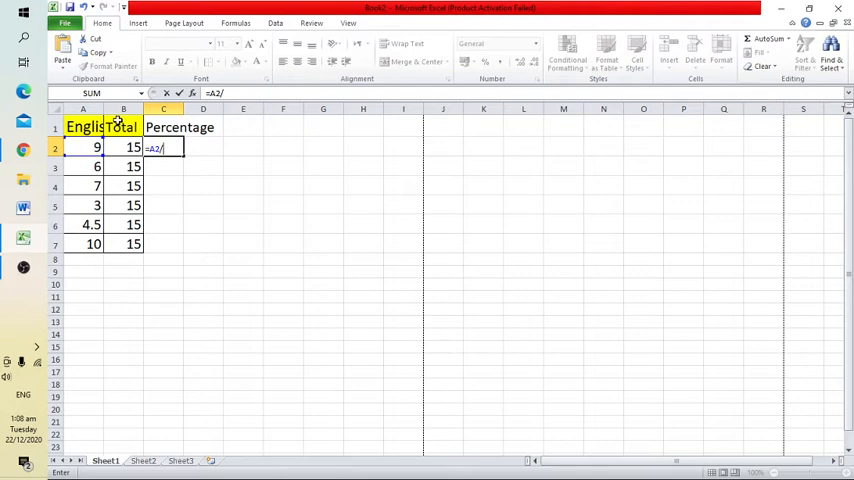
mouse_move(110, 146)
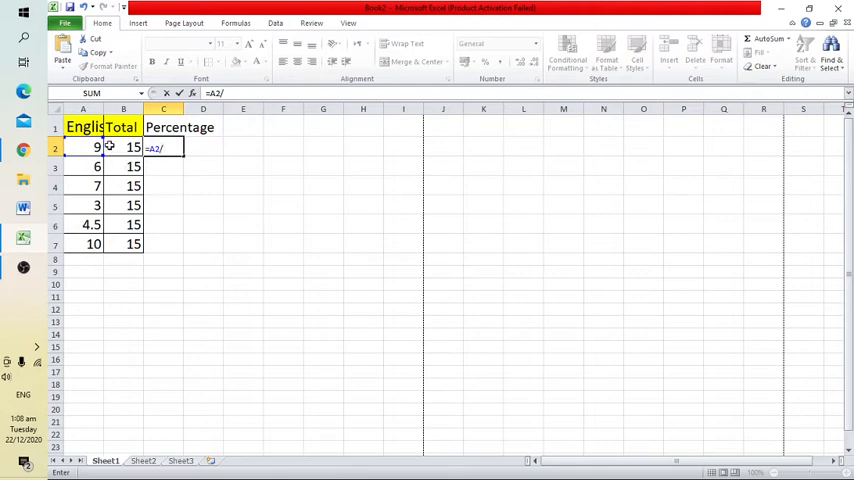
left_click(124, 148)
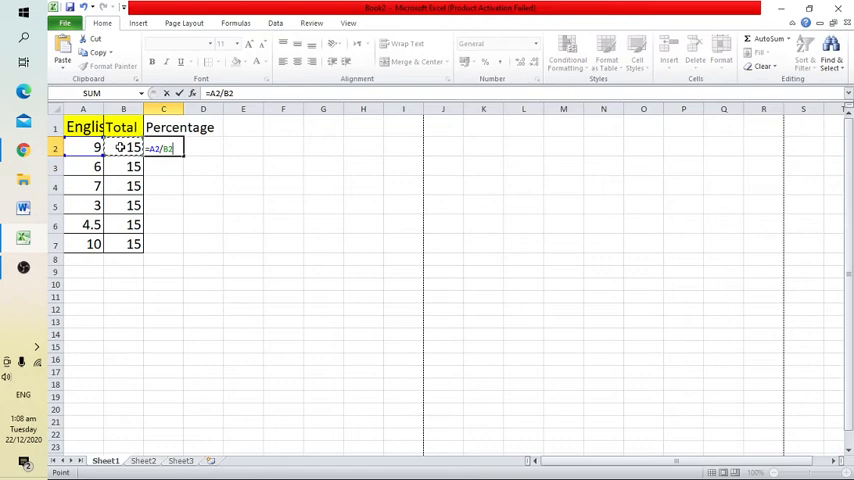
type("*")
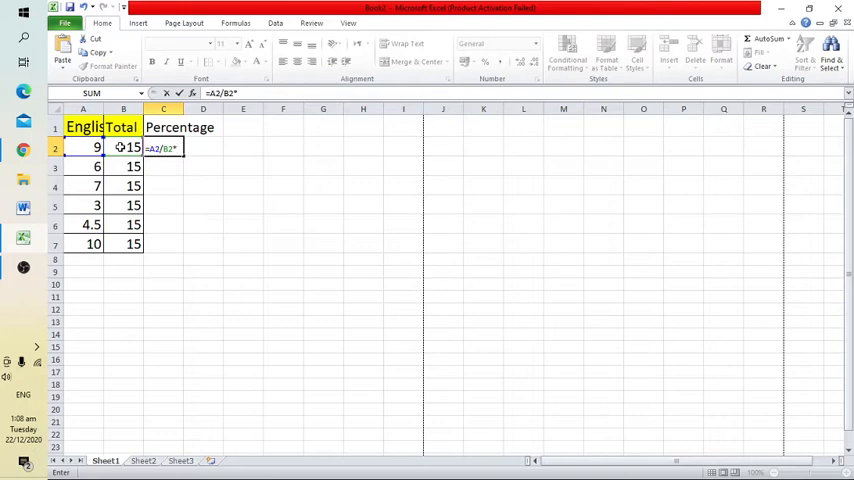
type("100")
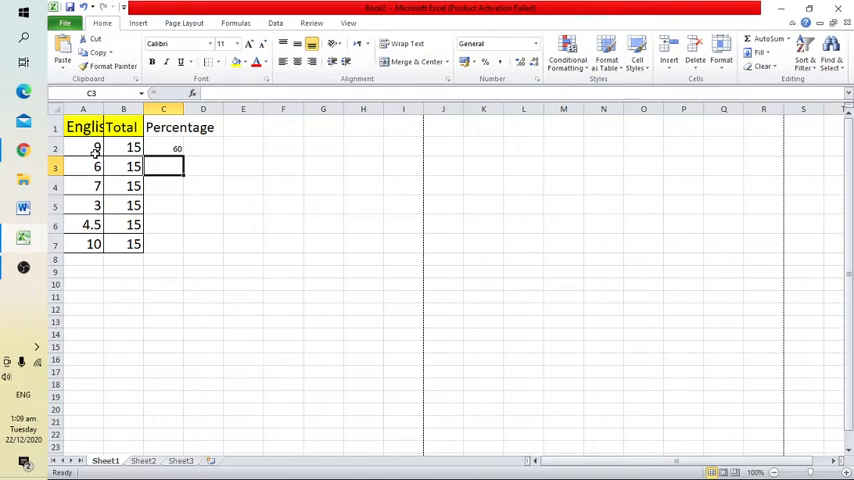
mouse_move(162, 144)
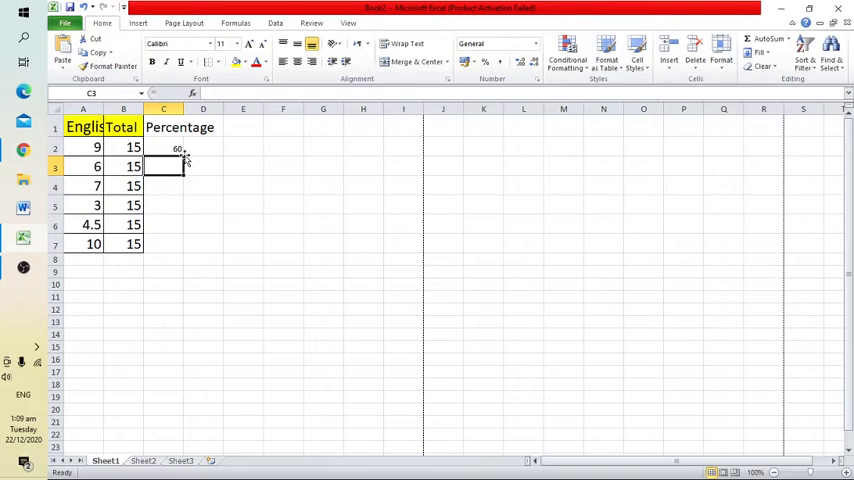
Step: Fill the =A2/B2*100 formula from C2 down through C7 for all six rows
left_click(164, 148)
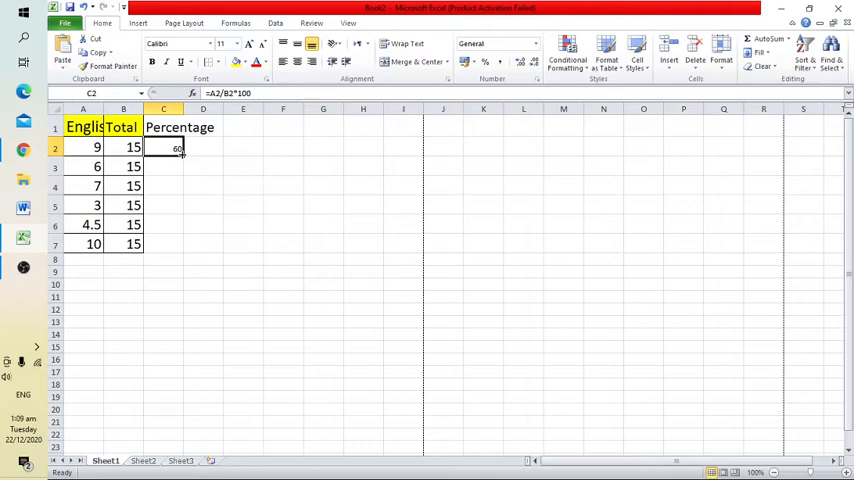
left_click_drag(176, 156, 180, 186)
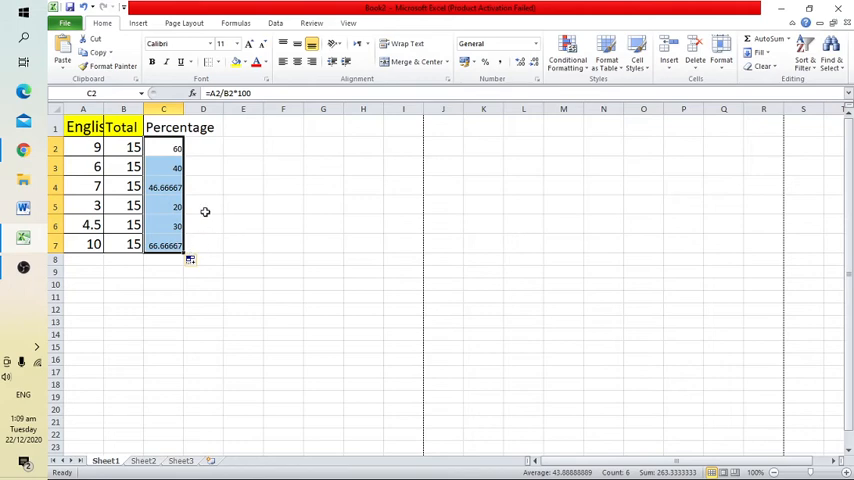
mouse_move(224, 180)
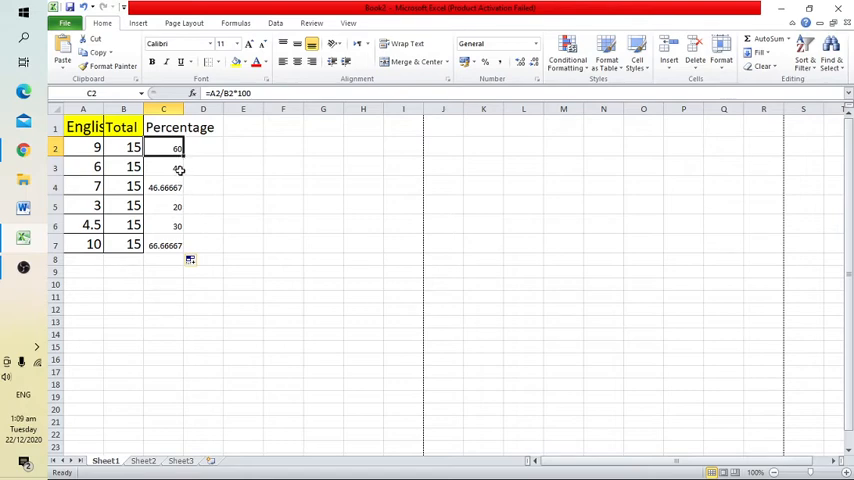
mouse_move(178, 158)
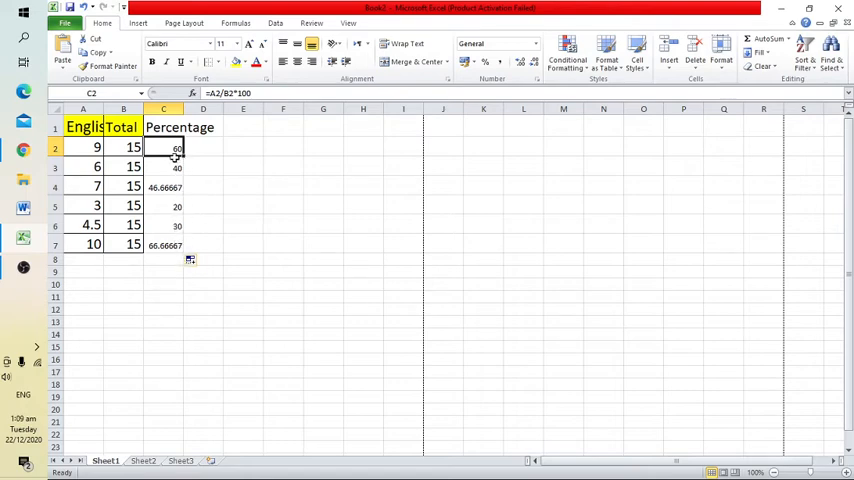
mouse_move(172, 260)
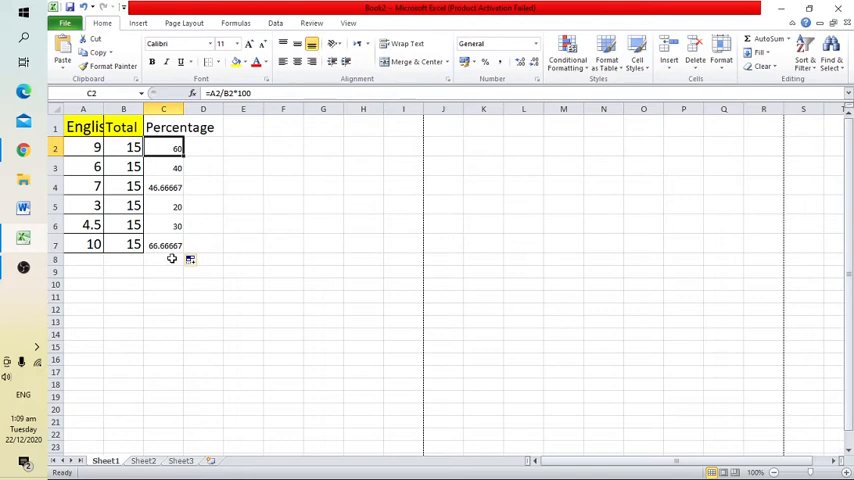
mouse_move(172, 254)
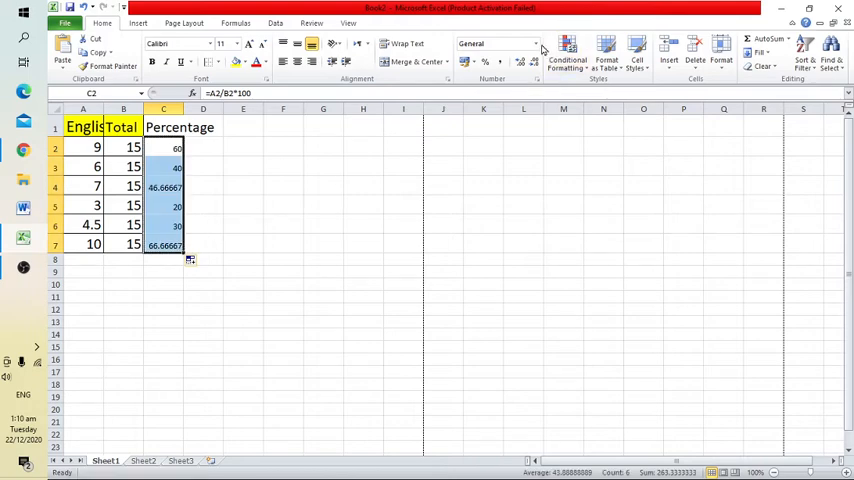
mouse_move(538, 48)
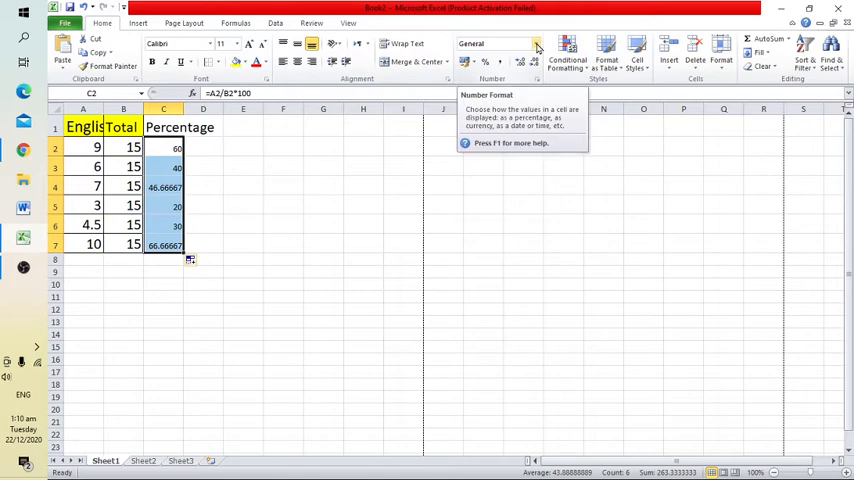
Step: Format the percentages in C2:C7 as Number with two decimals (60.00 to 66.67)
left_click(538, 44)
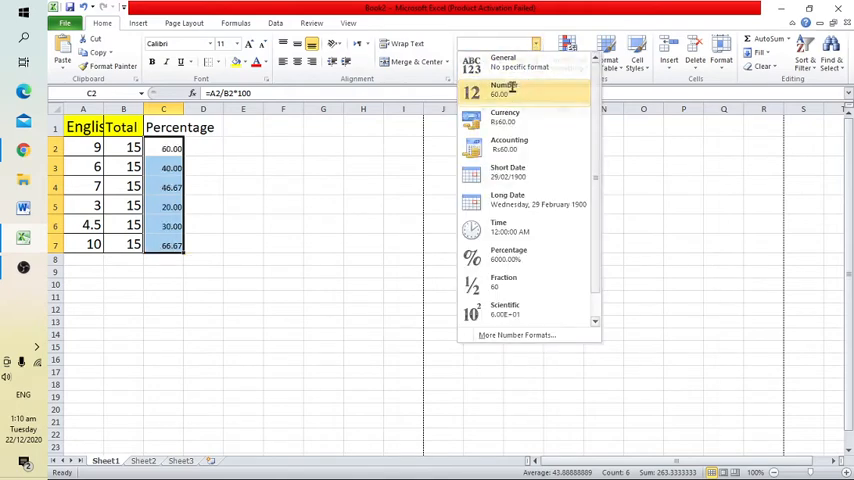
left_click(500, 90)
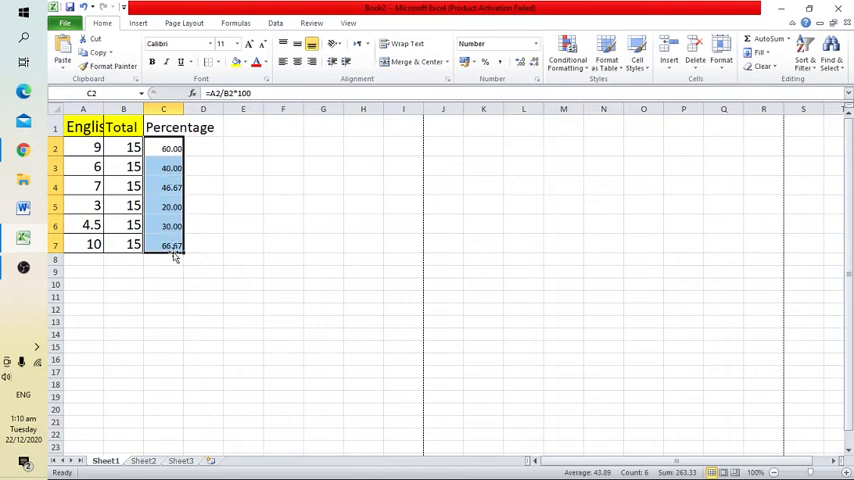
mouse_move(204, 152)
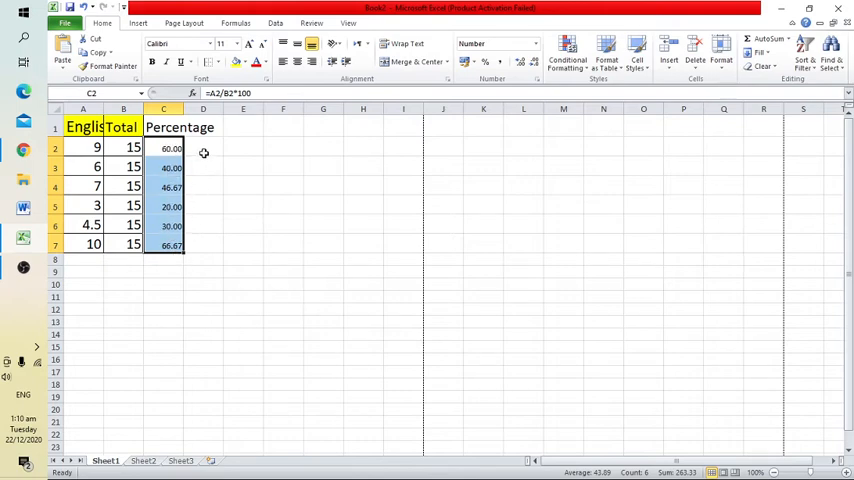
left_click(204, 148)
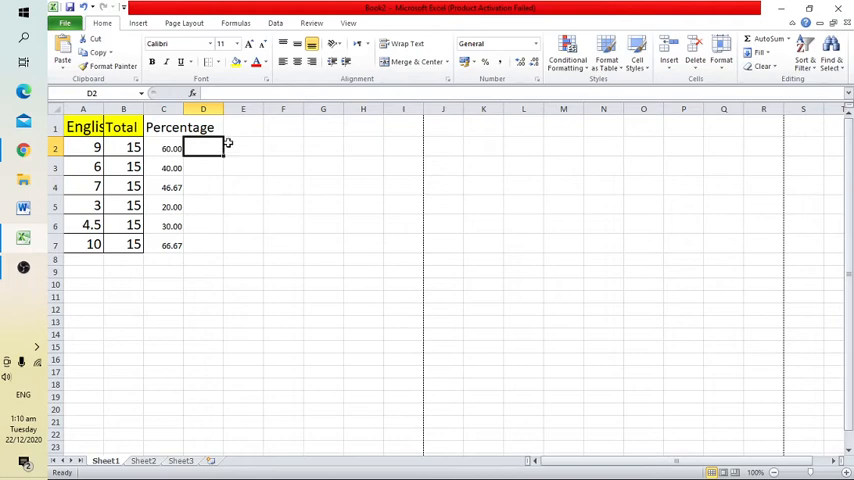
Step: Widen column C so the full Percentage heading fits
left_click(164, 128)
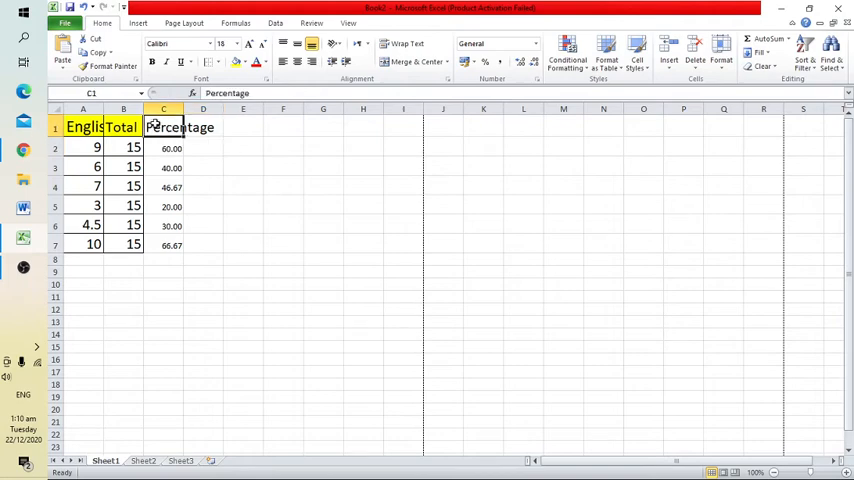
mouse_move(236, 62)
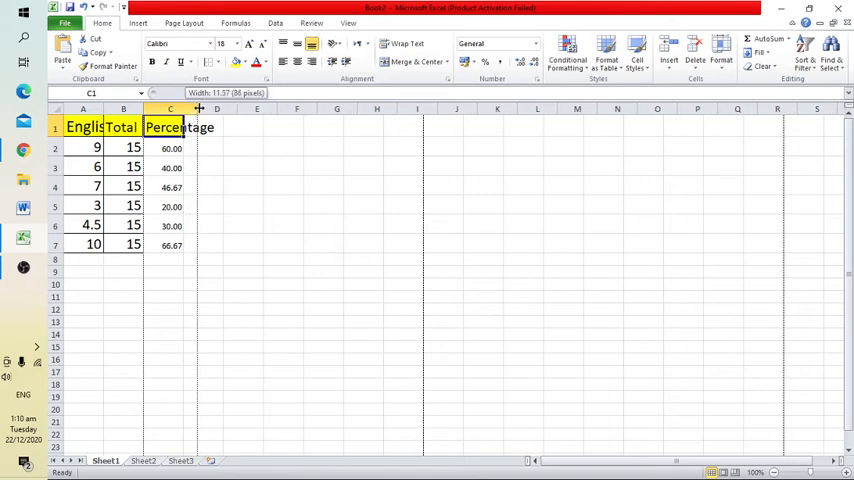
left_click_drag(198, 108, 200, 108)
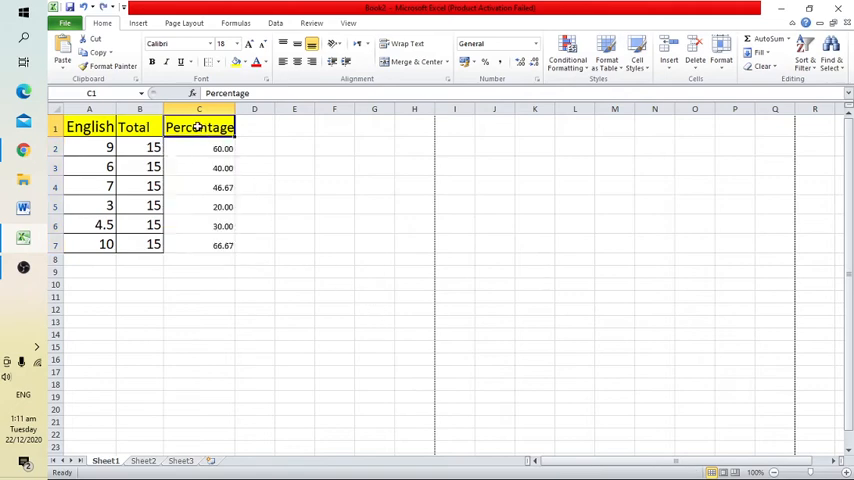
Step: Apply All Borders to the English, Total and Percentage table cells A1:C7
double_click(198, 128)
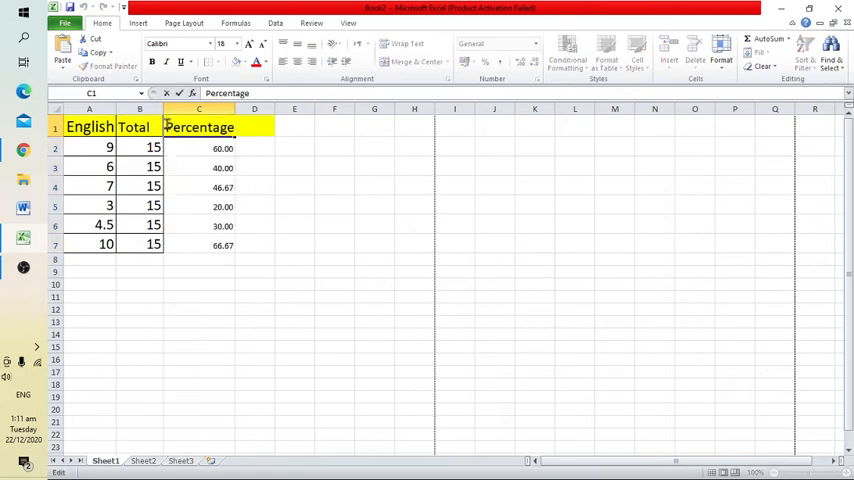
left_click(200, 148)
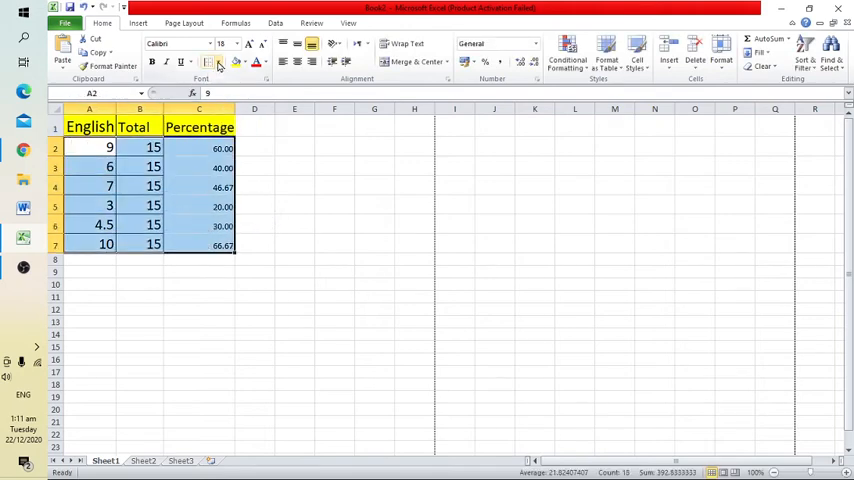
left_click(220, 62)
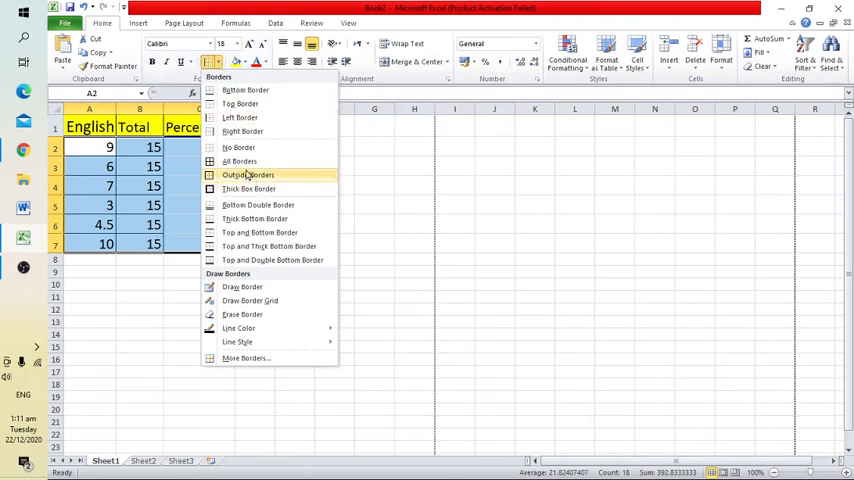
left_click(248, 174)
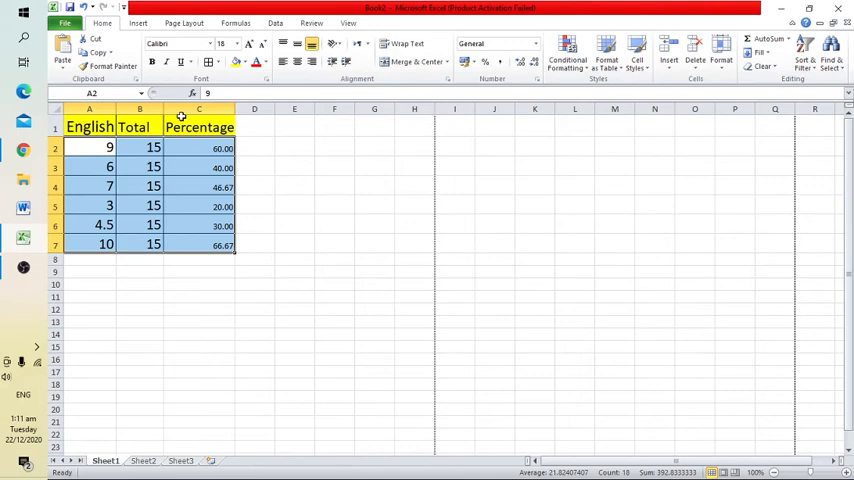
left_click(88, 128)
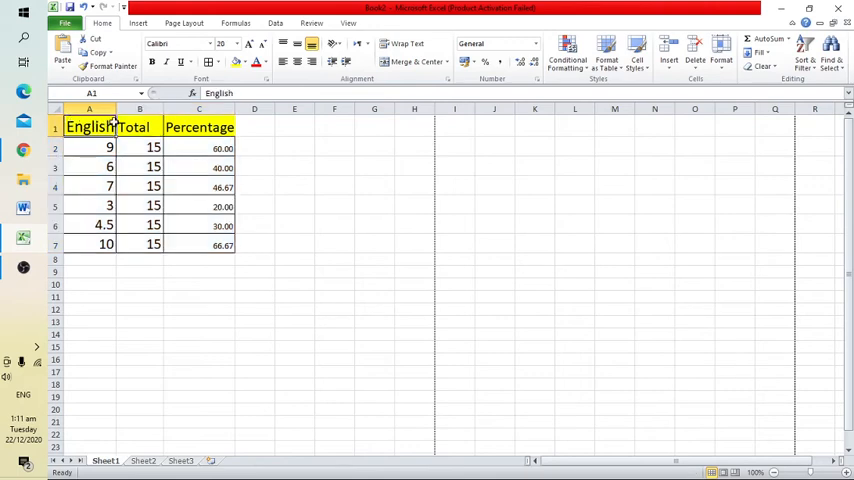
left_click(210, 62)
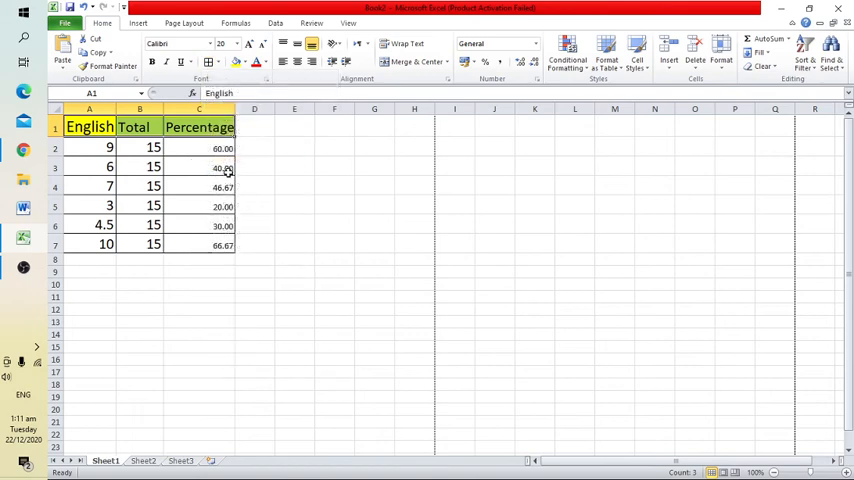
left_click(200, 148)
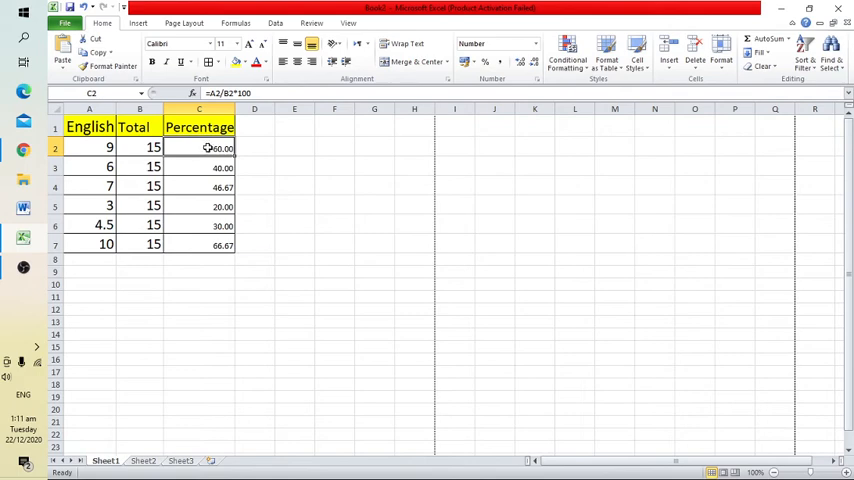
Step: Increase the font size of the six percentage values in C2:C7 by two steps
left_click_drag(208, 148, 208, 244)
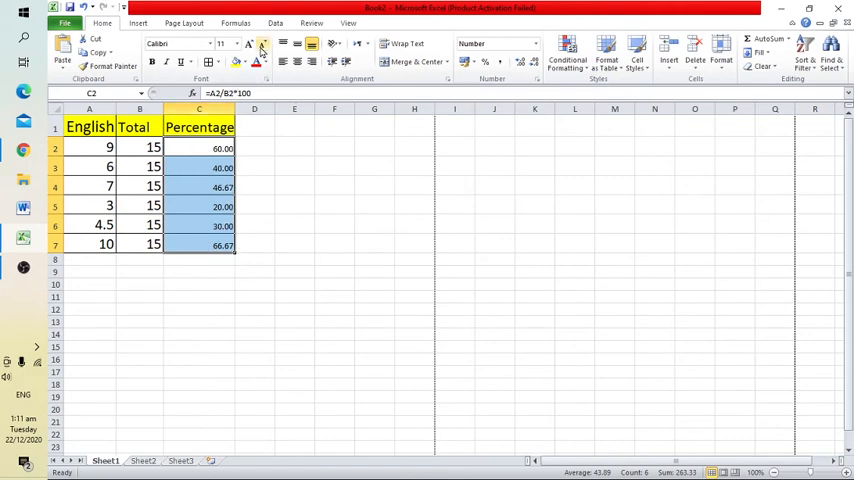
left_click(248, 48)
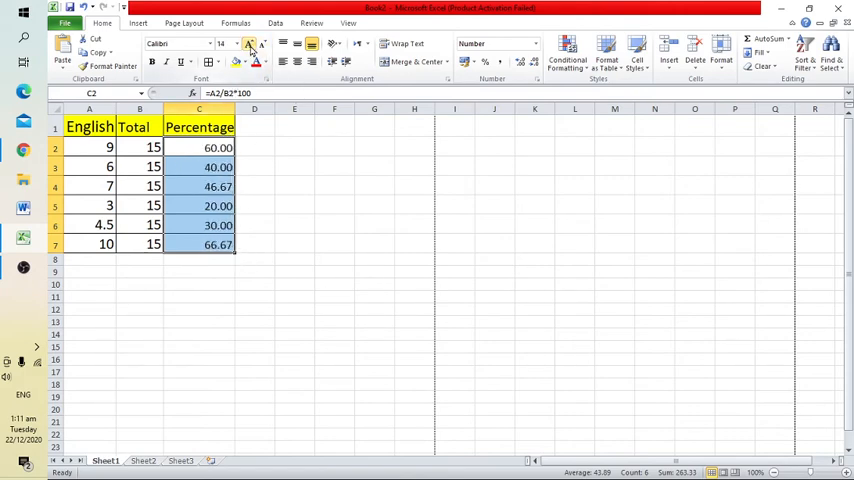
left_click(228, 44)
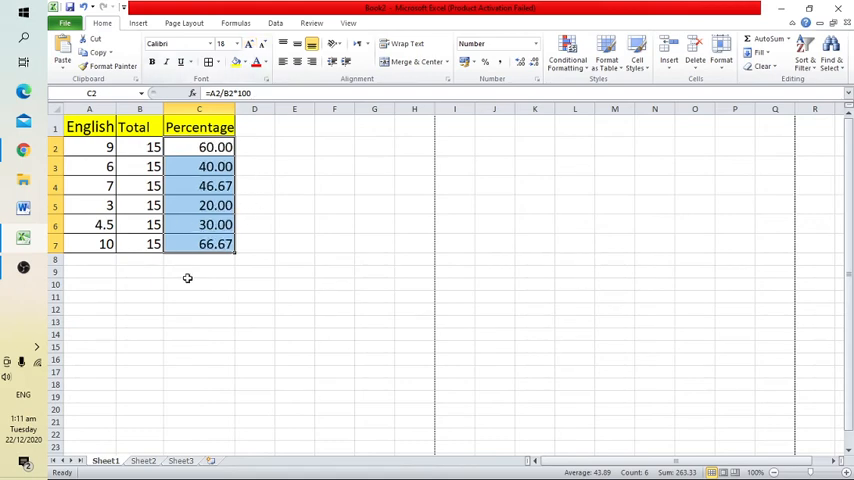
left_click(200, 272)
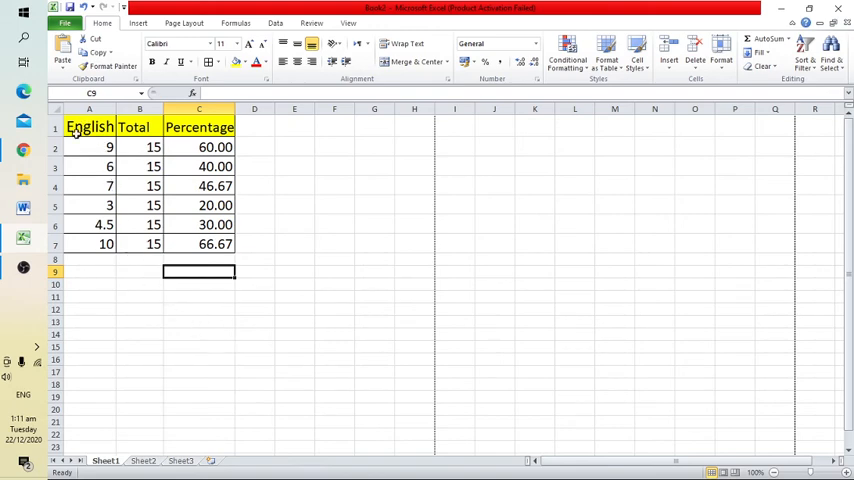
mouse_move(292, 224)
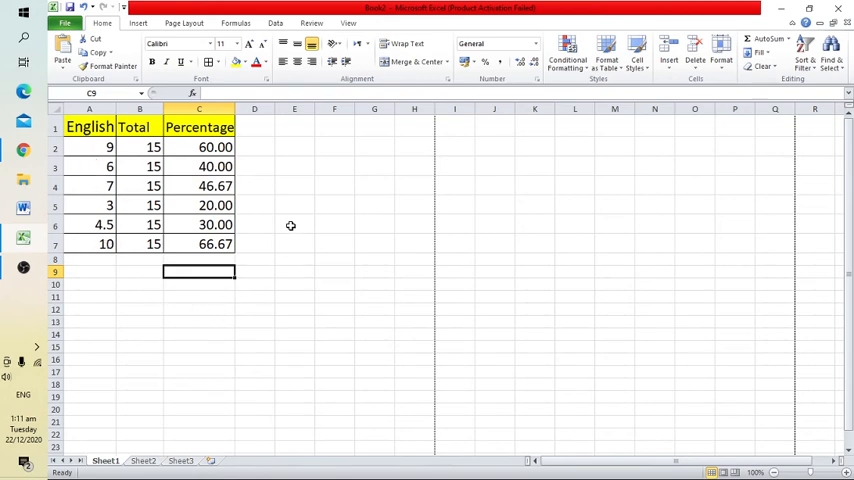
mouse_move(280, 356)
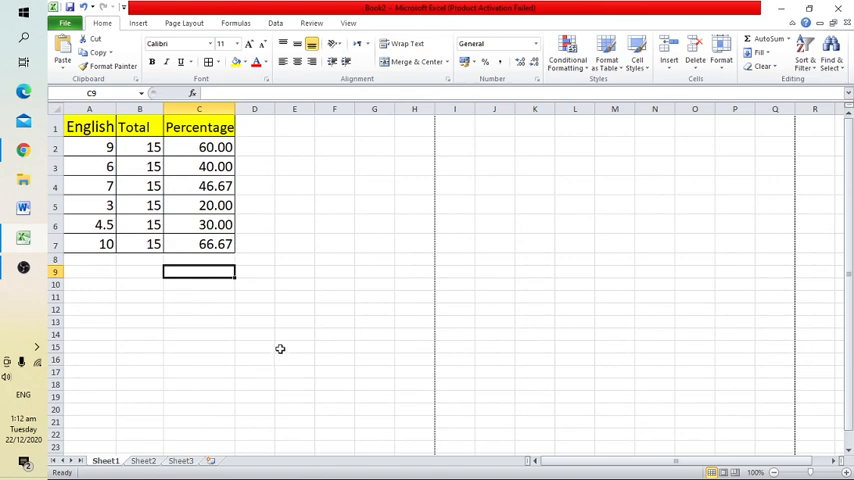
mouse_move(290, 346)
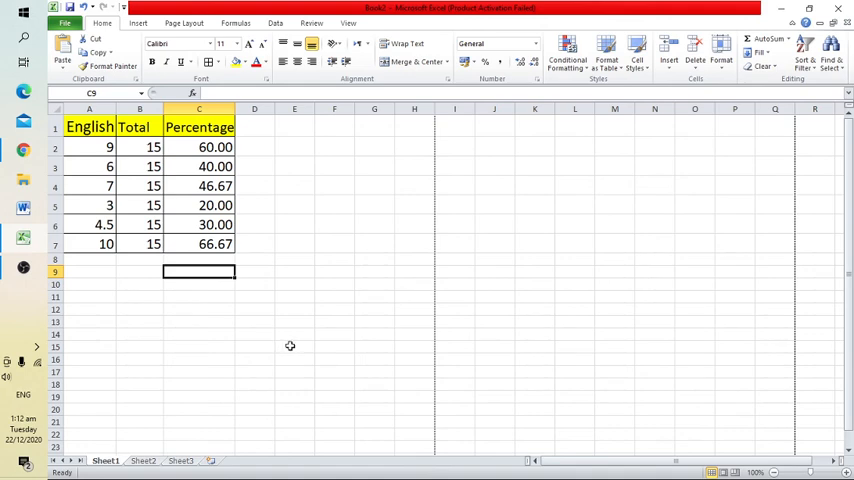